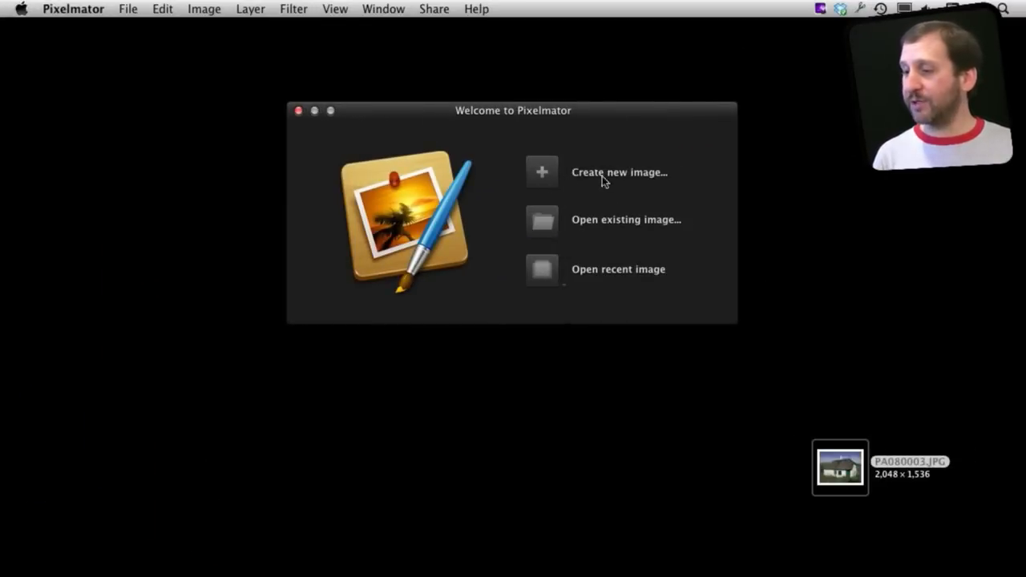
mouse_move(542, 227)
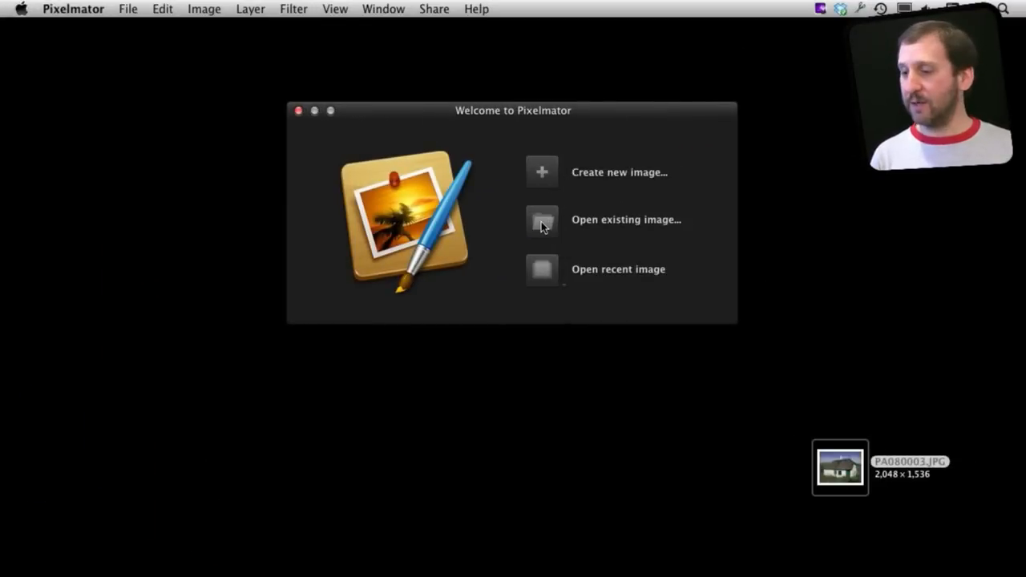
- Open PA080003.JPG from the Desktop through the Open existing image option
click(542, 219)
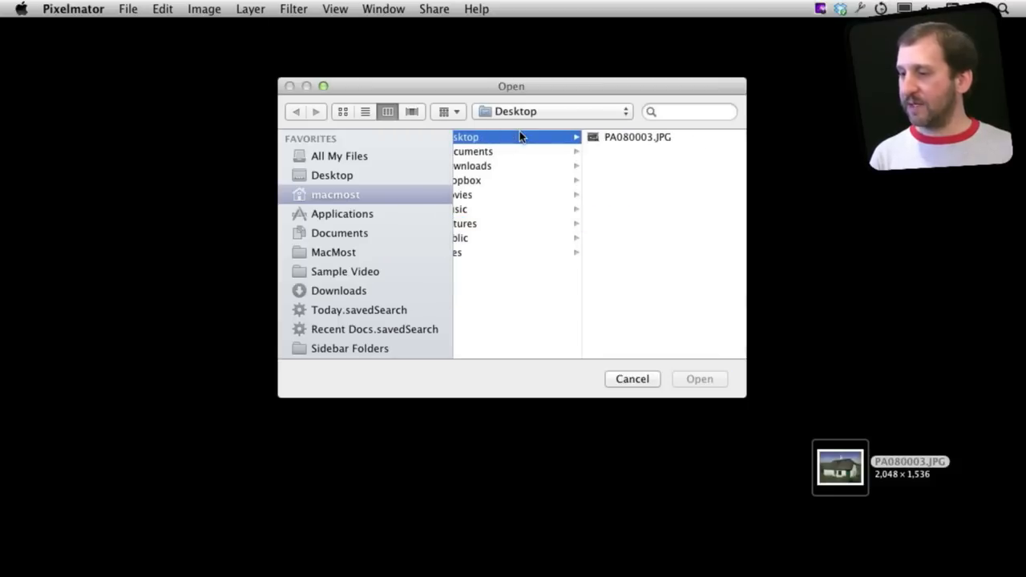
click(638, 137)
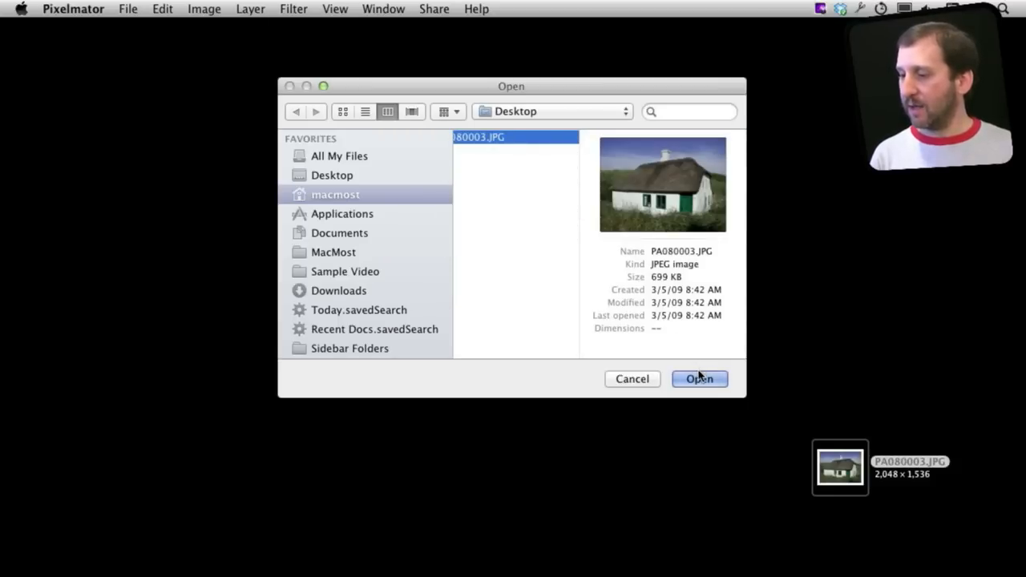
click(699, 378)
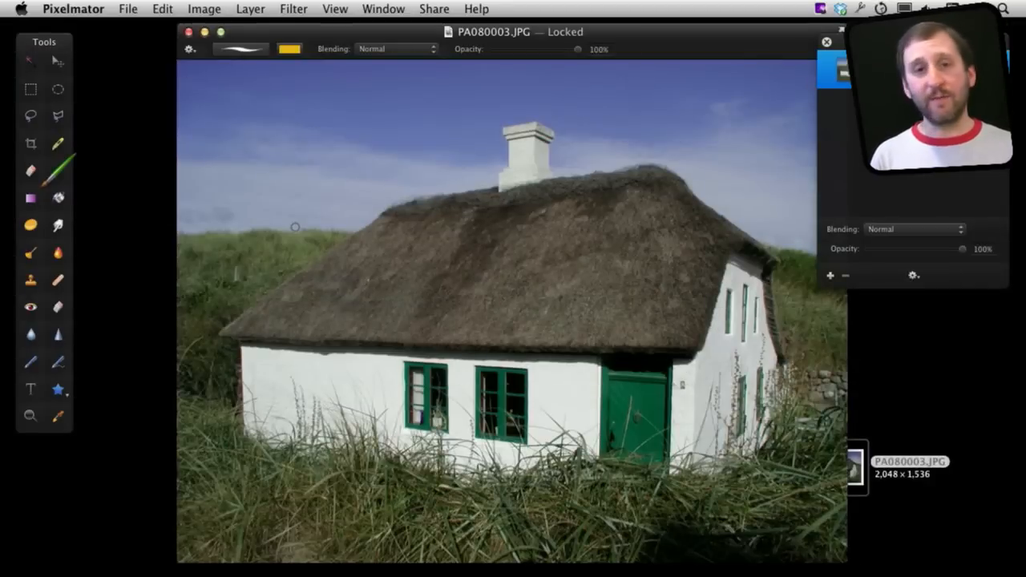
mouse_move(371, 41)
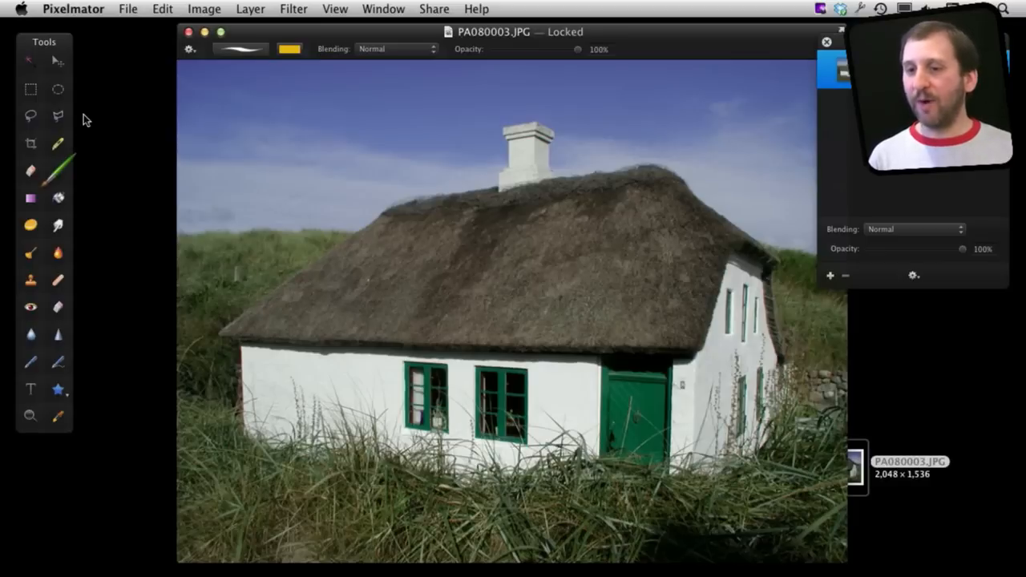
- Unlock the photo while deleting a rectangular sky patch, then undo the deletion
click(30, 89)
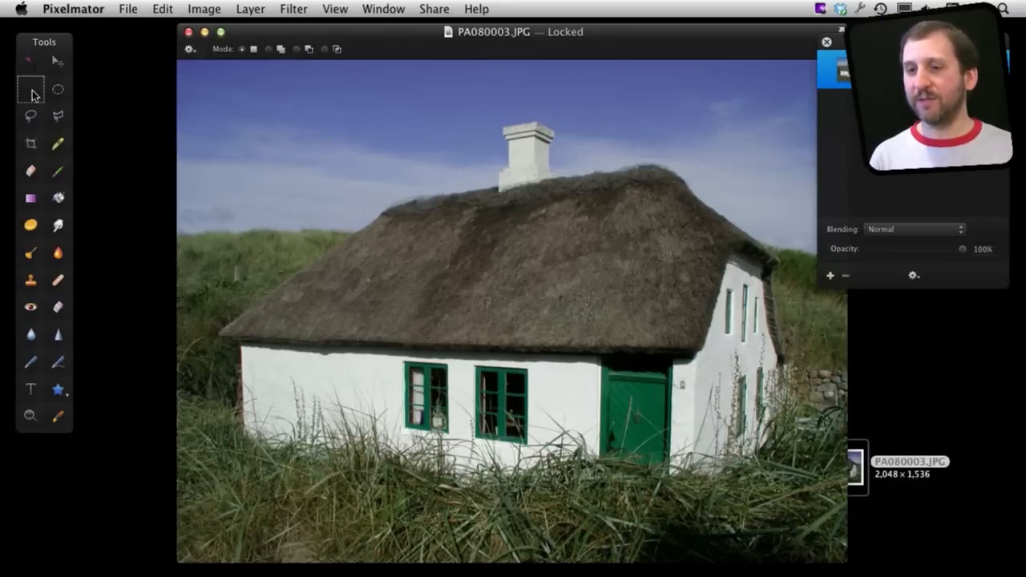
drag(205, 79, 332, 171)
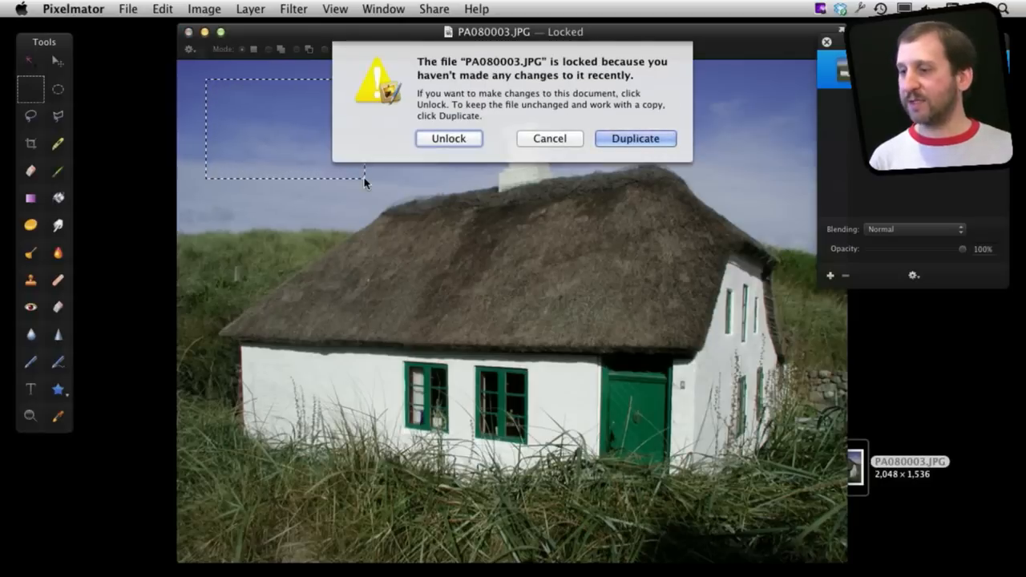
click(448, 137)
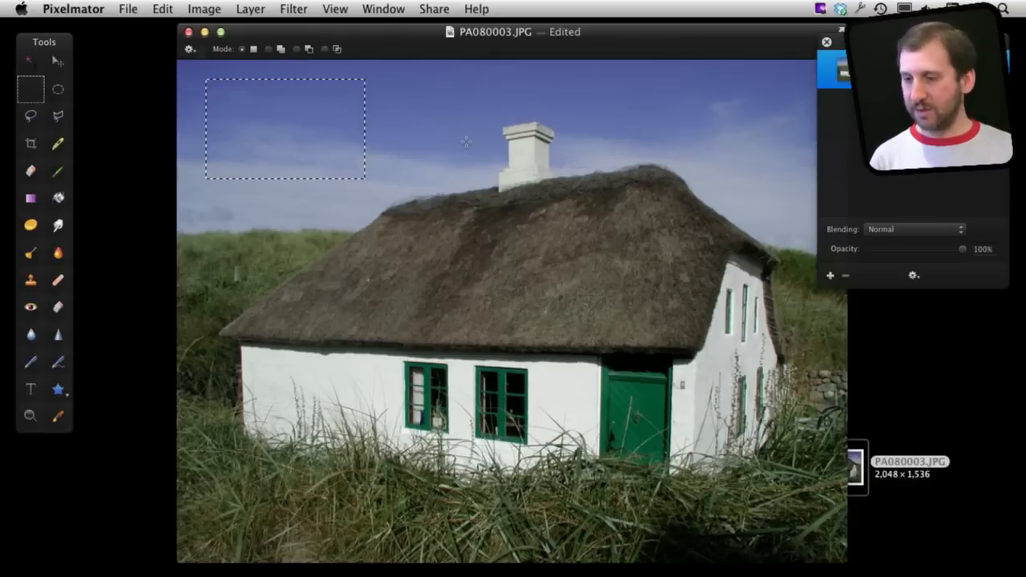
key(Delete)
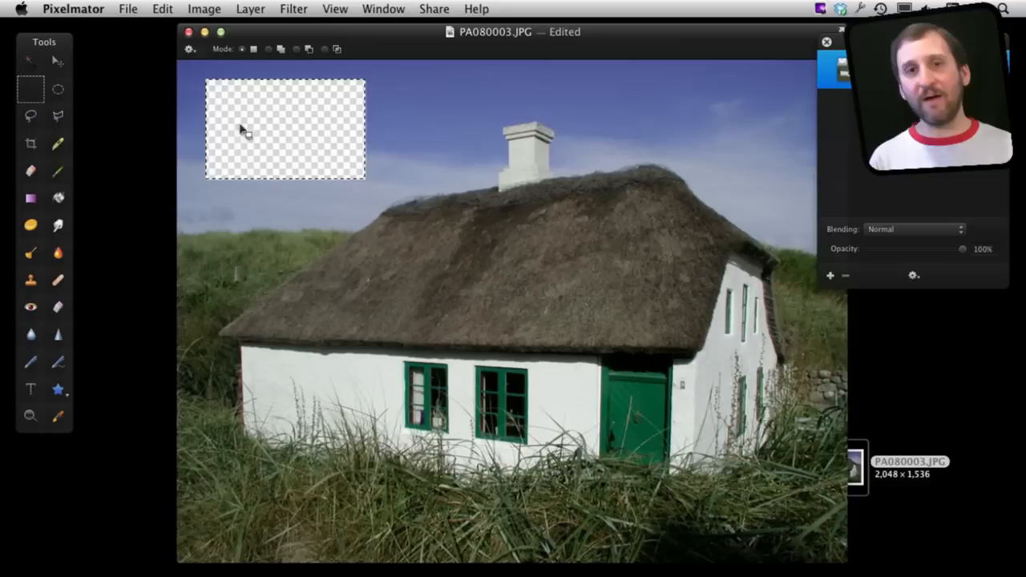
mouse_move(239, 112)
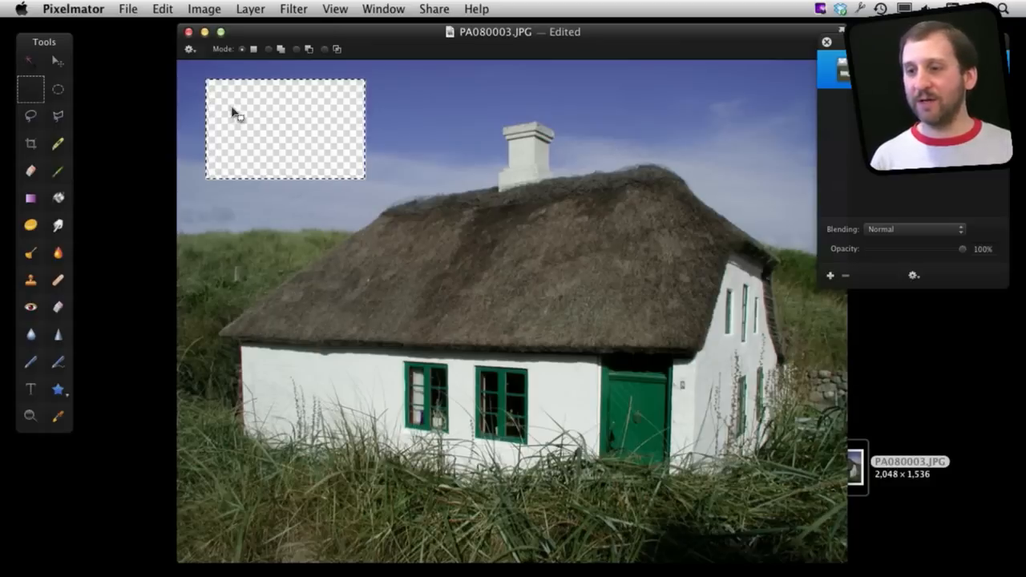
mouse_move(308, 142)
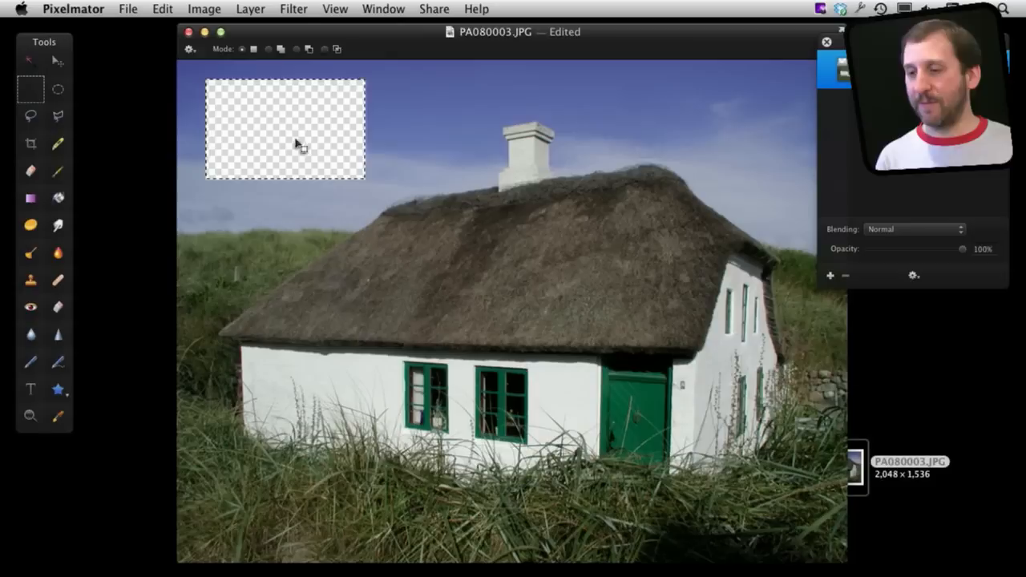
mouse_move(272, 149)
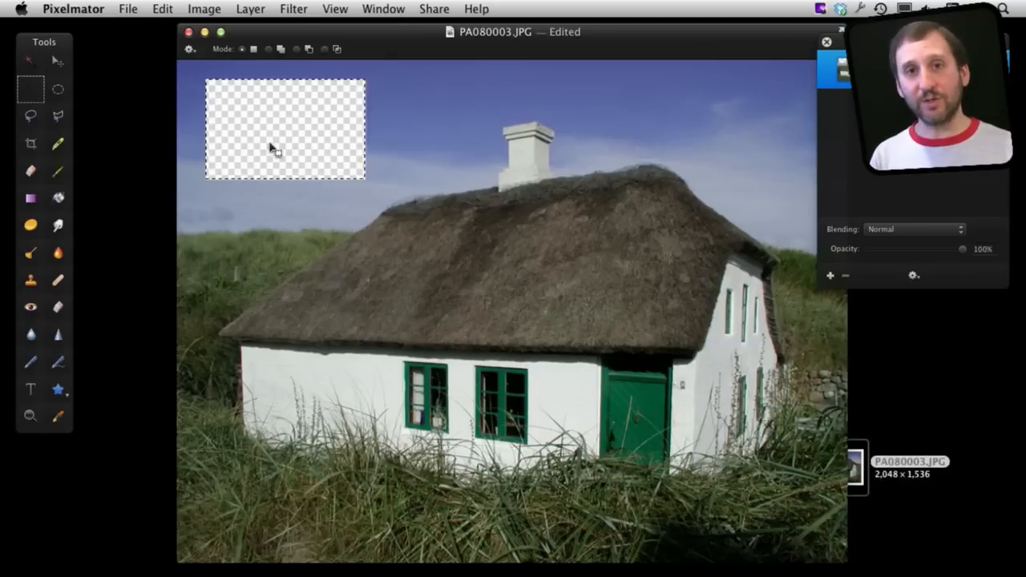
key(cmd+z)
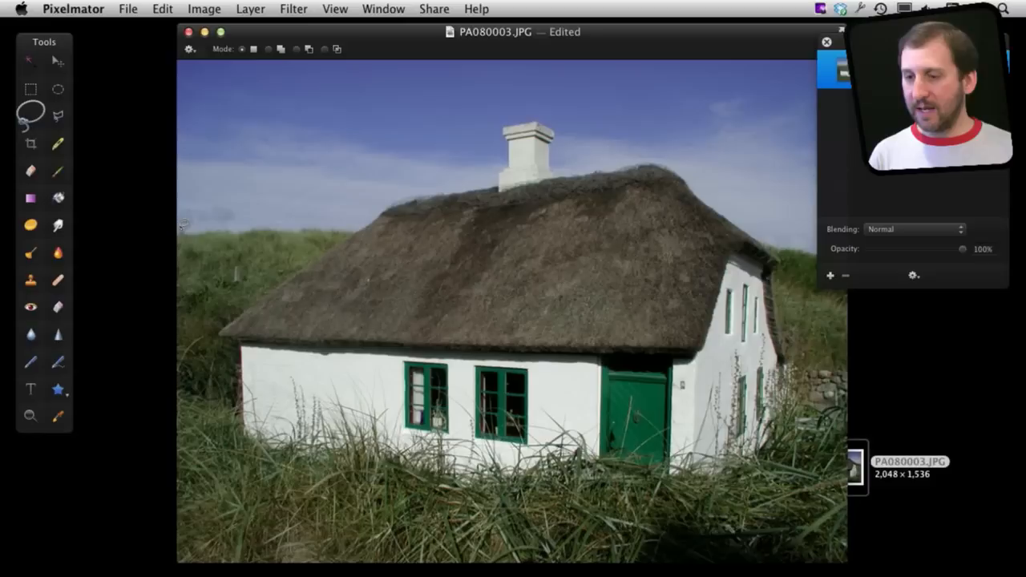
- Lasso-trace the hillside skyline, chimney and roofline to select everything below the sky
drag(180, 233, 353, 221)
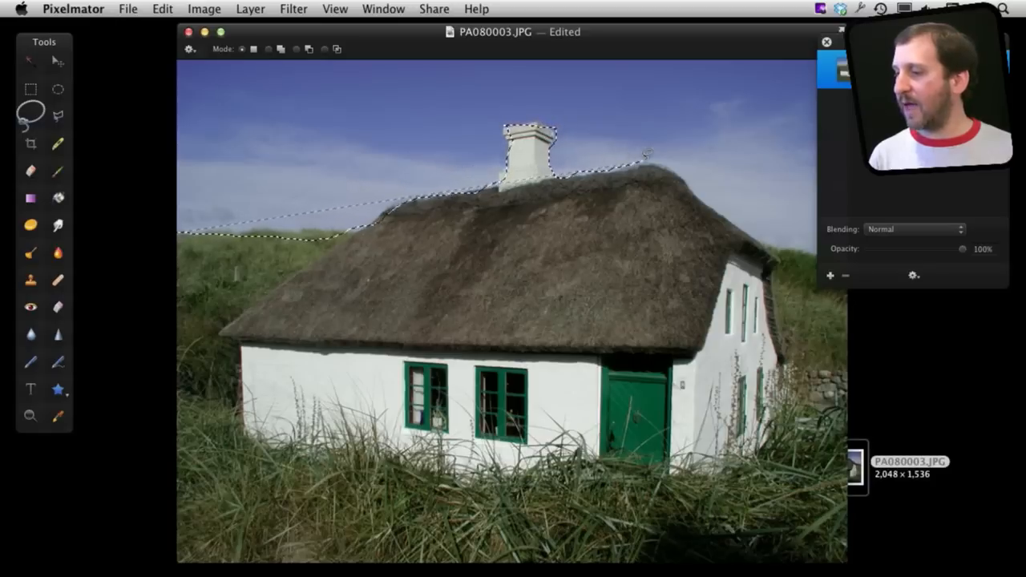
drag(648, 153, 758, 229)
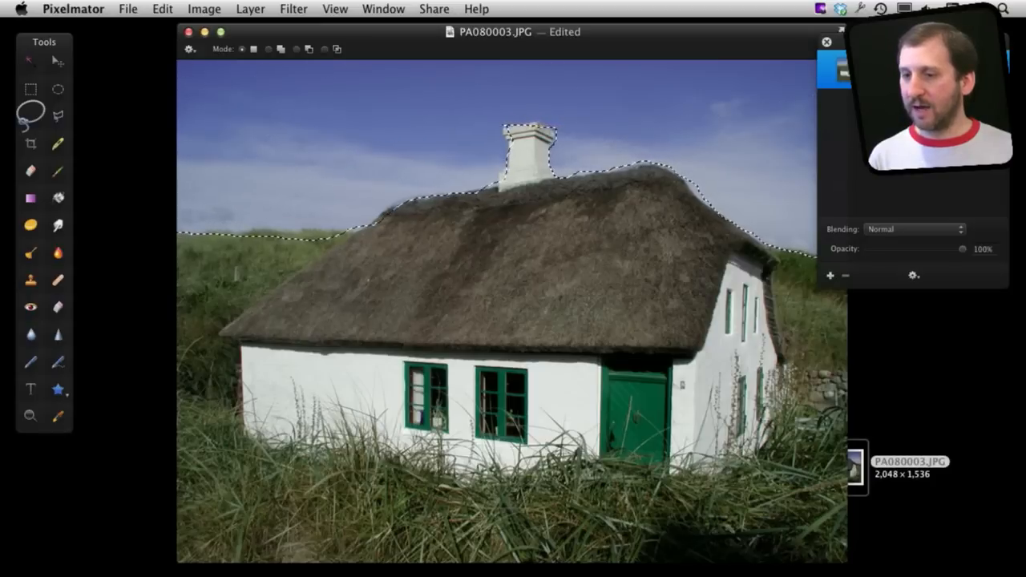
key(Delete)
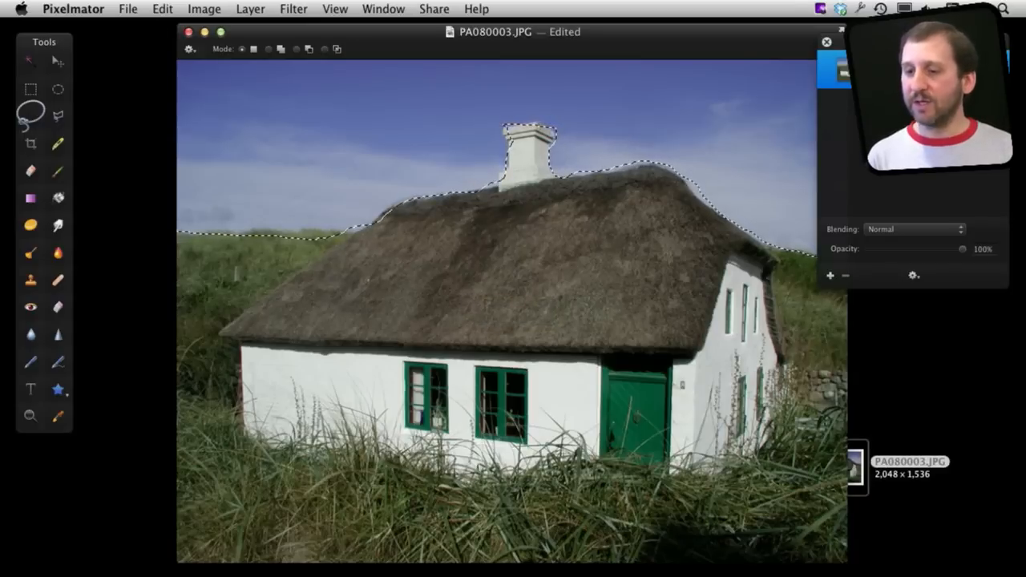
- Invert the selection onto the sky and feather its edge to 34%
click(162, 9)
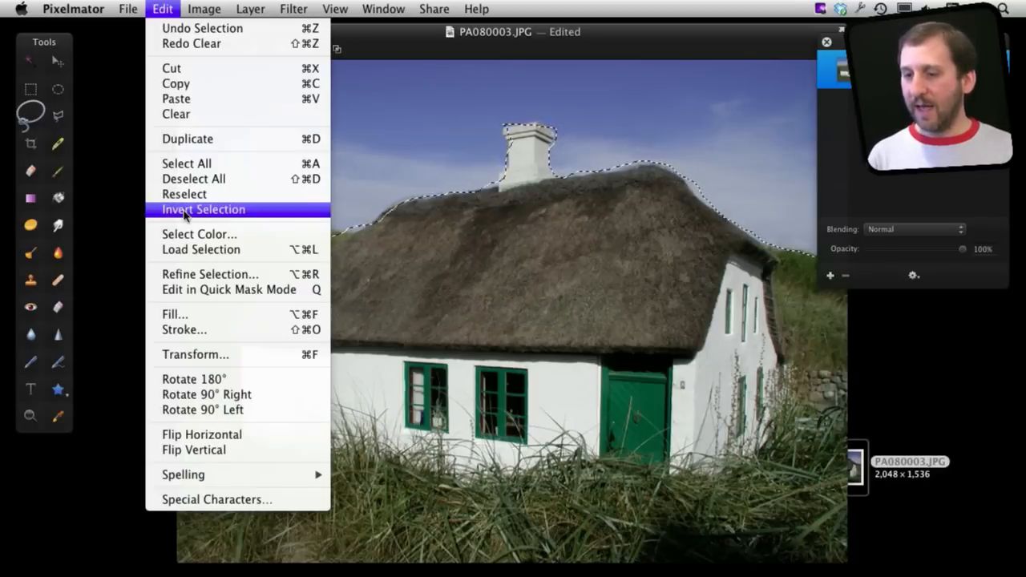
click(210, 274)
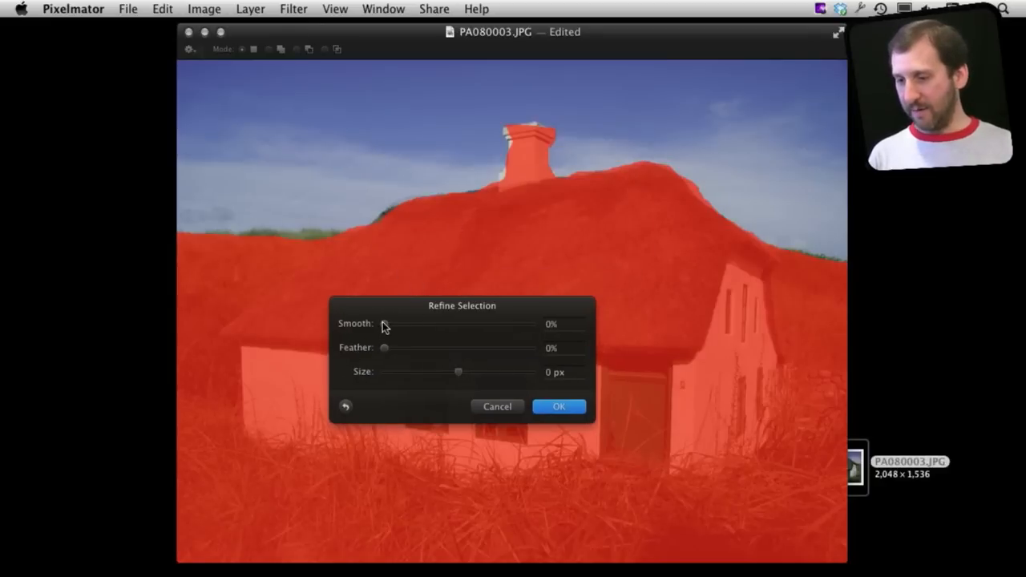
drag(384, 347, 413, 347)
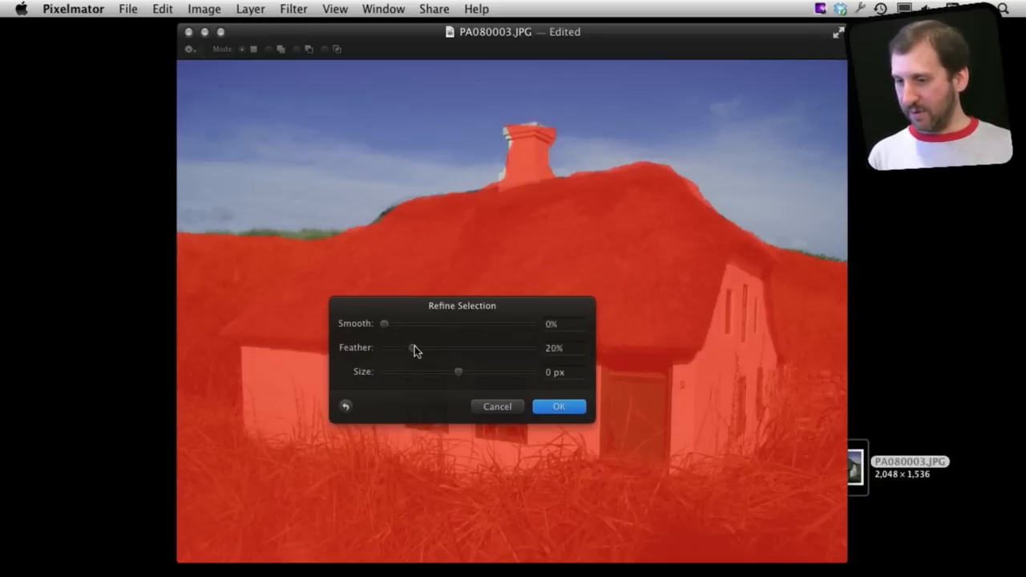
drag(412, 347, 510, 347)
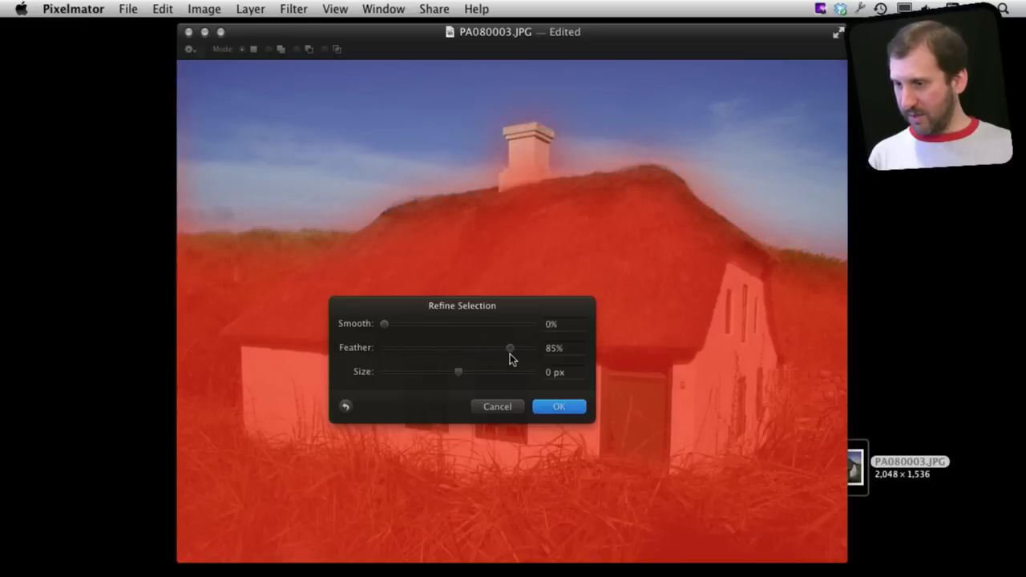
drag(510, 348, 488, 348)
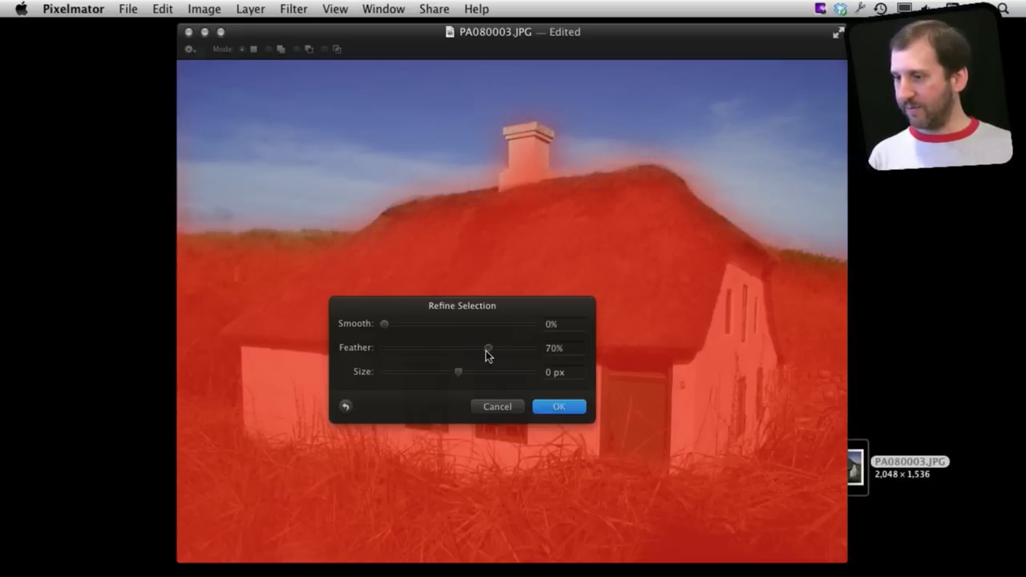
drag(487, 348, 440, 348)
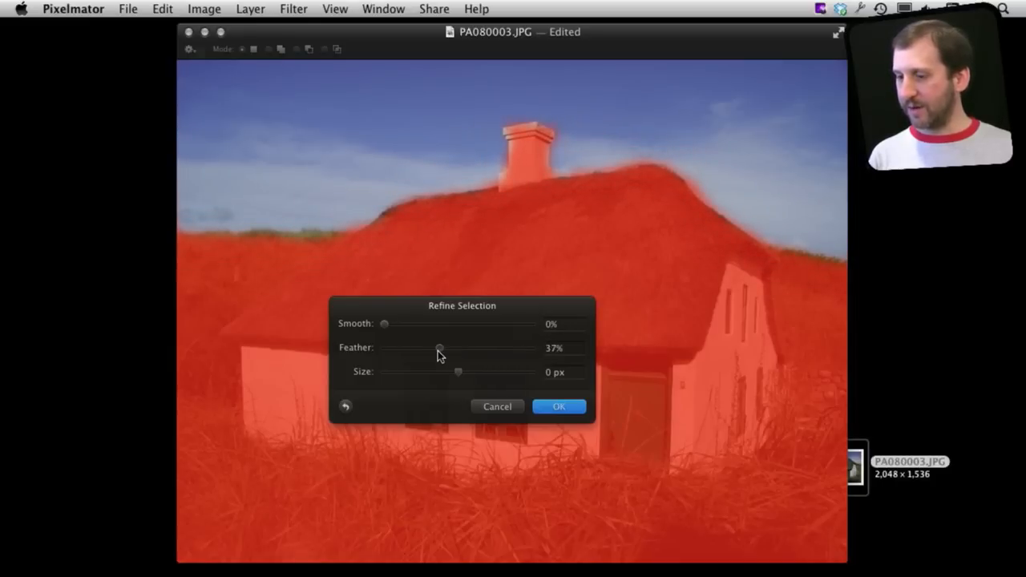
drag(439, 348, 435, 348)
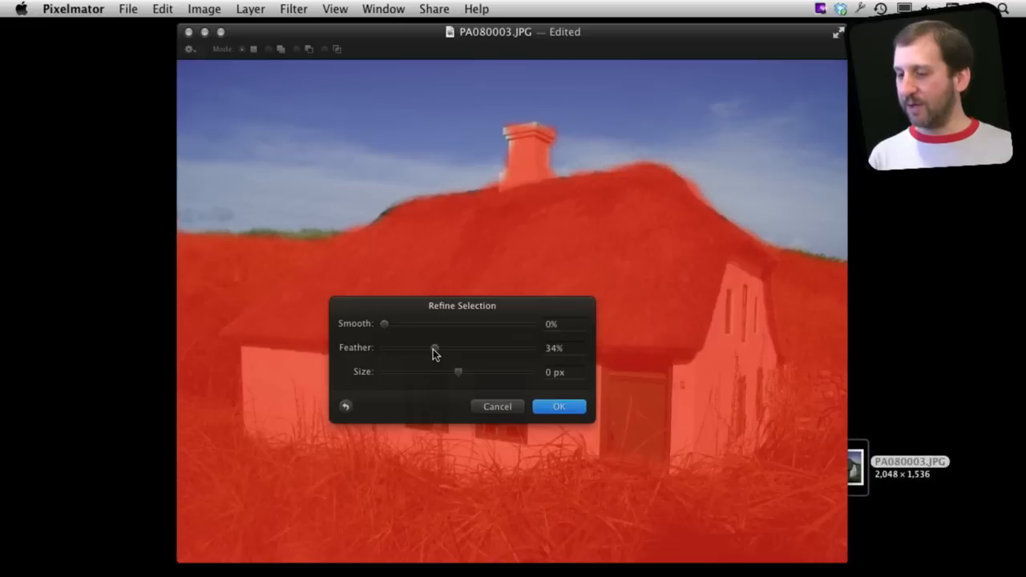
mouse_move(302, 223)
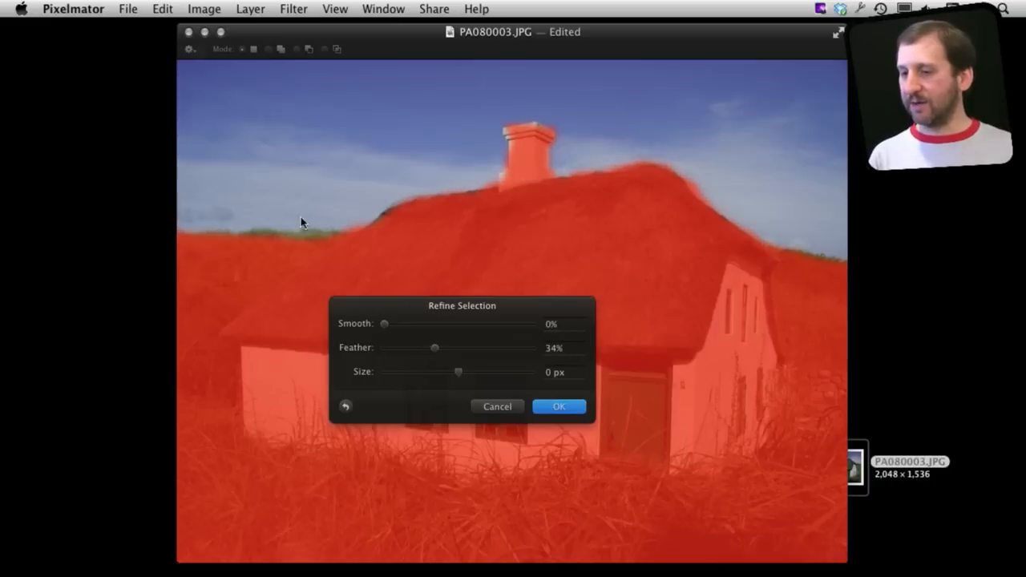
click(559, 407)
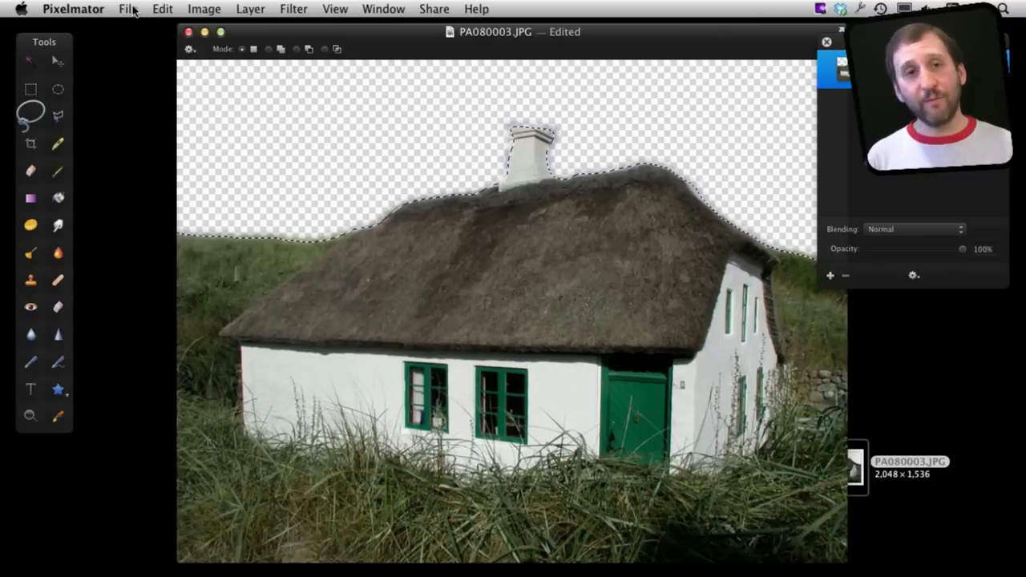
- Export the cutout in PNG format as PA080003.png beside the original
click(128, 9)
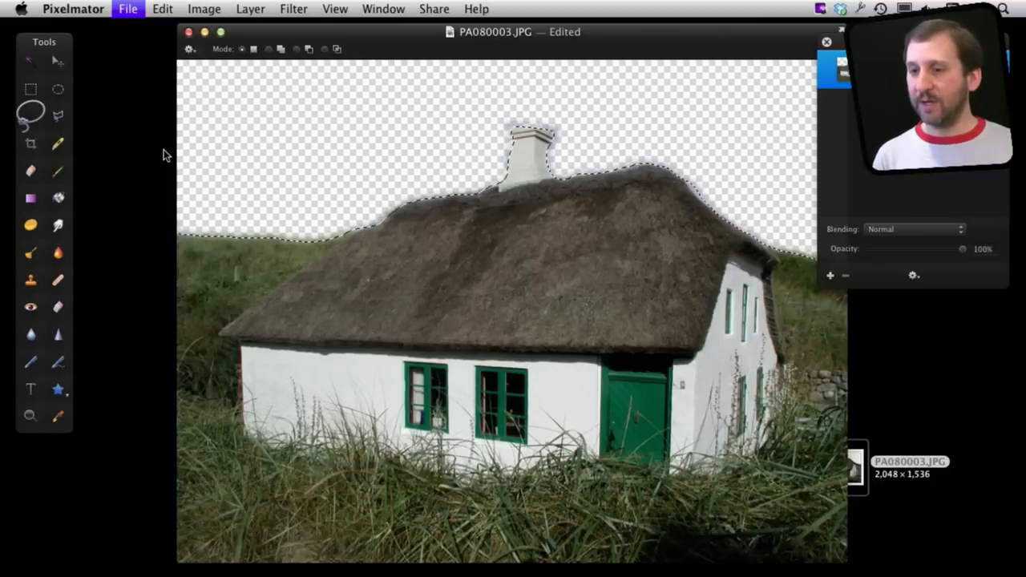
click(127, 9)
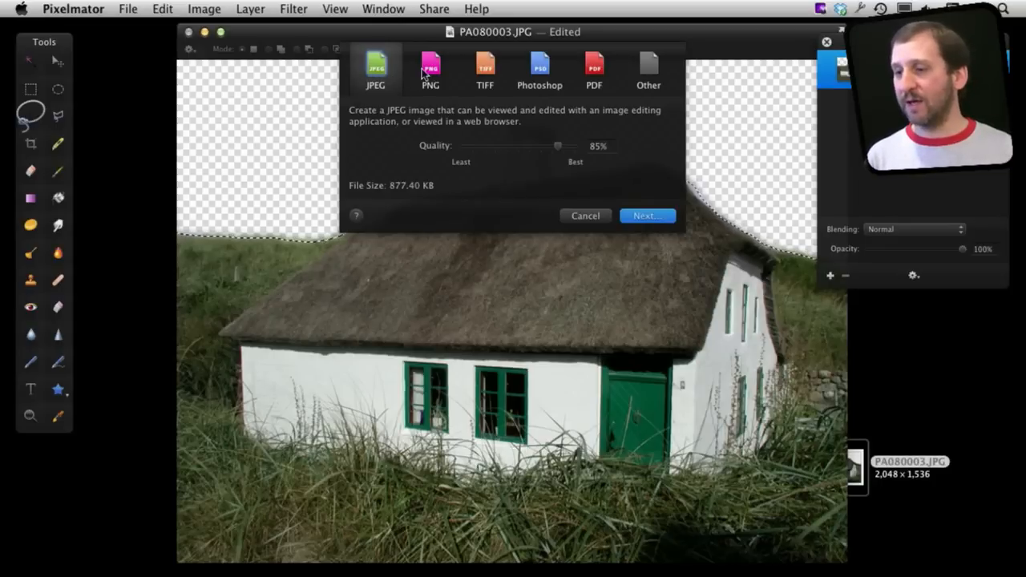
click(431, 70)
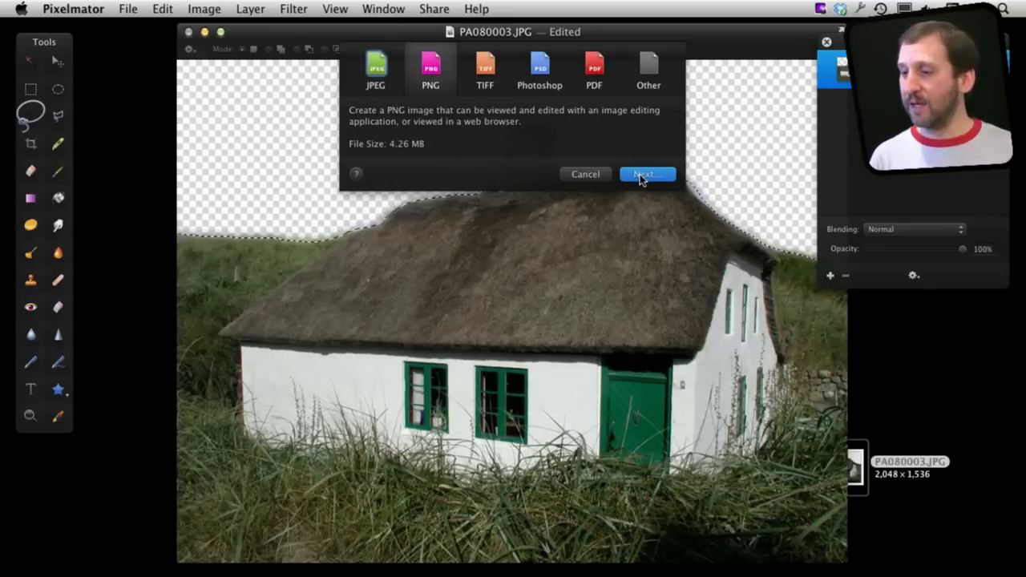
click(647, 174)
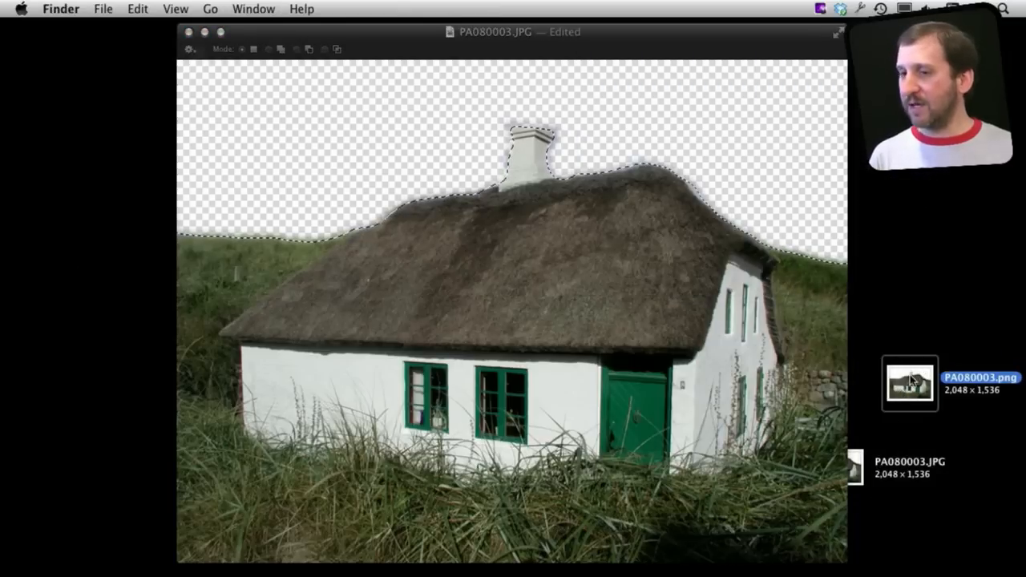
- Launch Pages and start a blank Untitled document
double_click(909, 382)
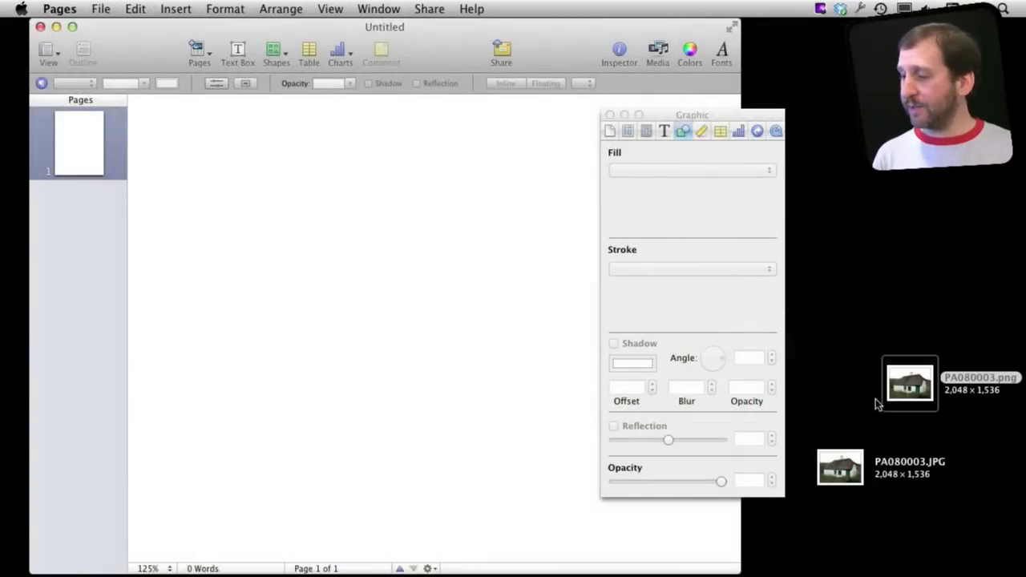
mouse_move(934, 404)
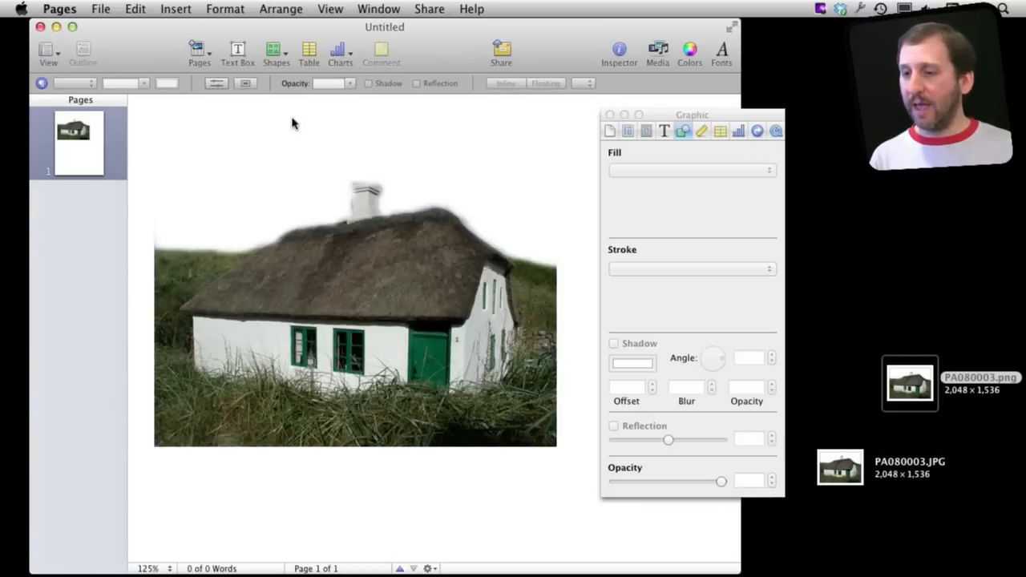
mouse_move(393, 152)
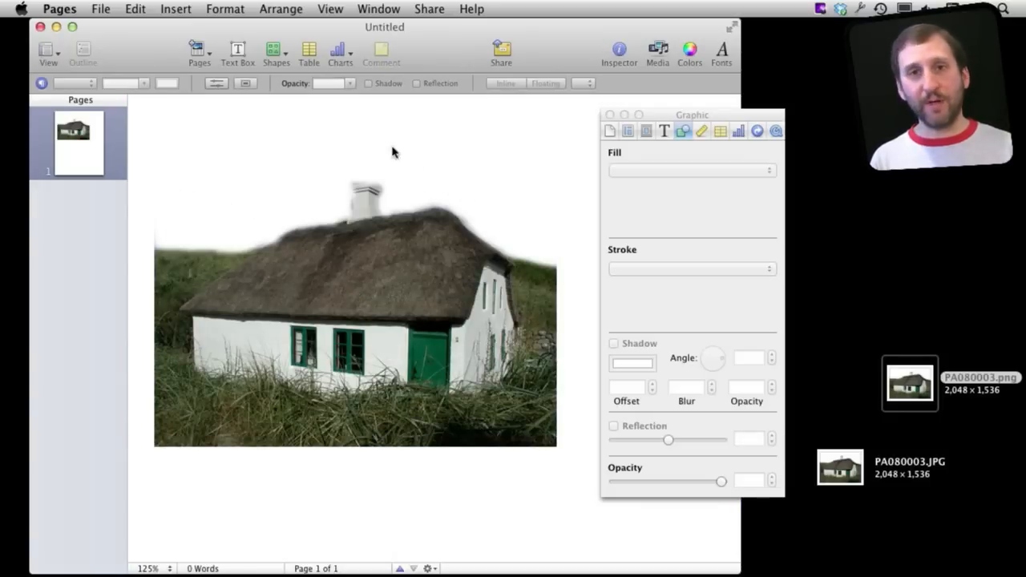
mouse_move(265, 222)
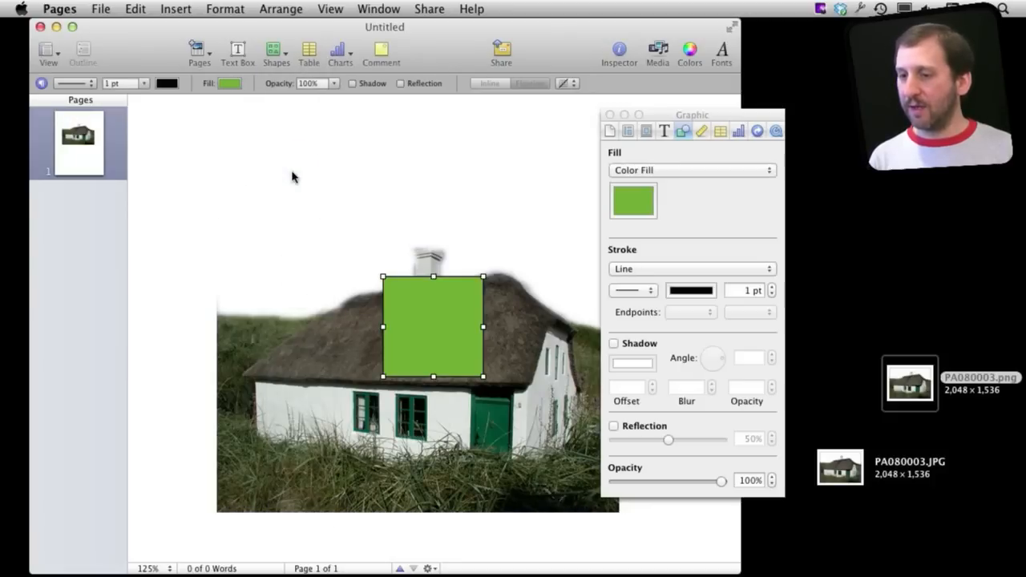
- Move the green square to the page's top-left and enlarge it behind the cottage
drag(433, 326, 238, 177)
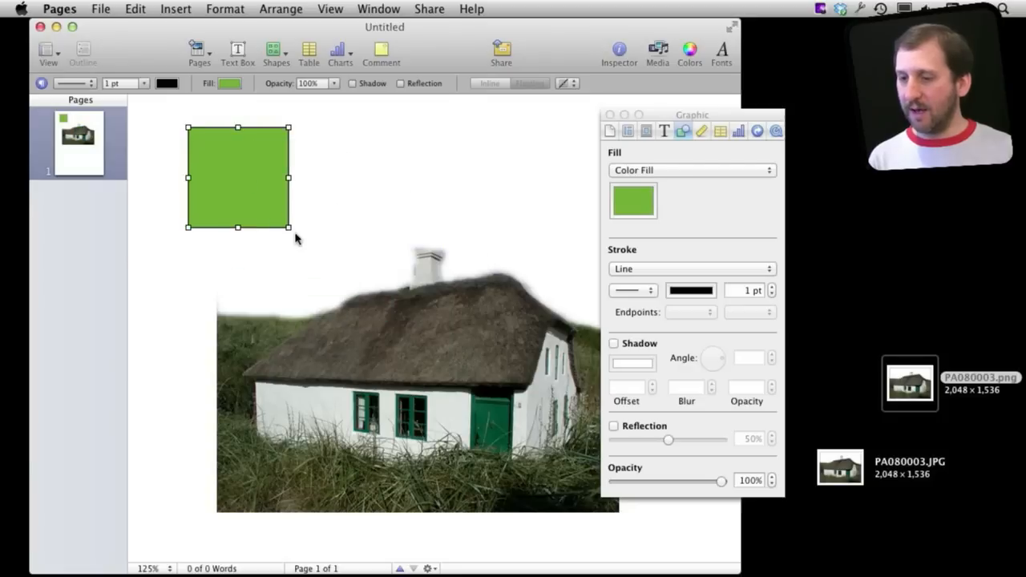
drag(289, 227, 525, 399)
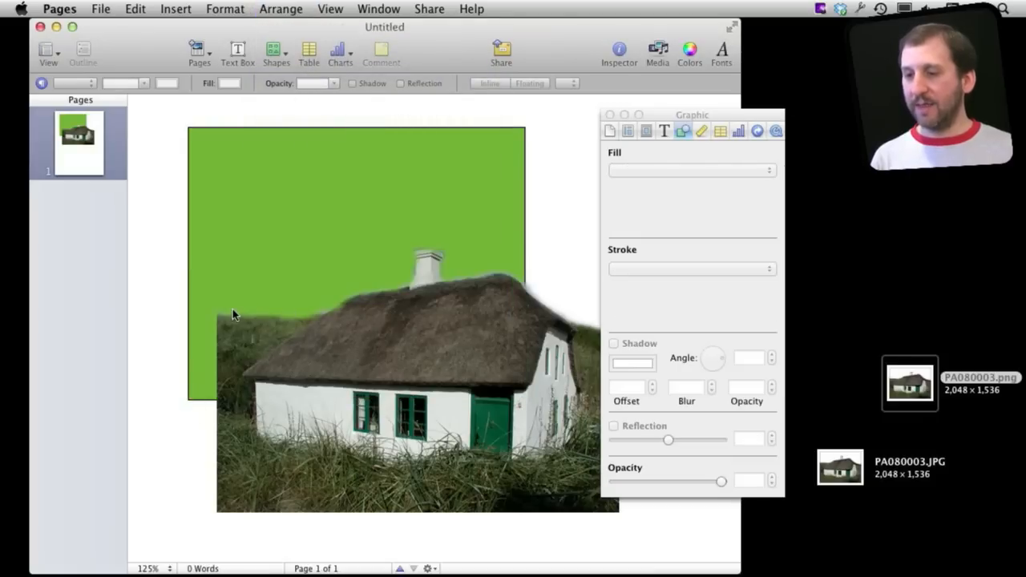
mouse_move(213, 288)
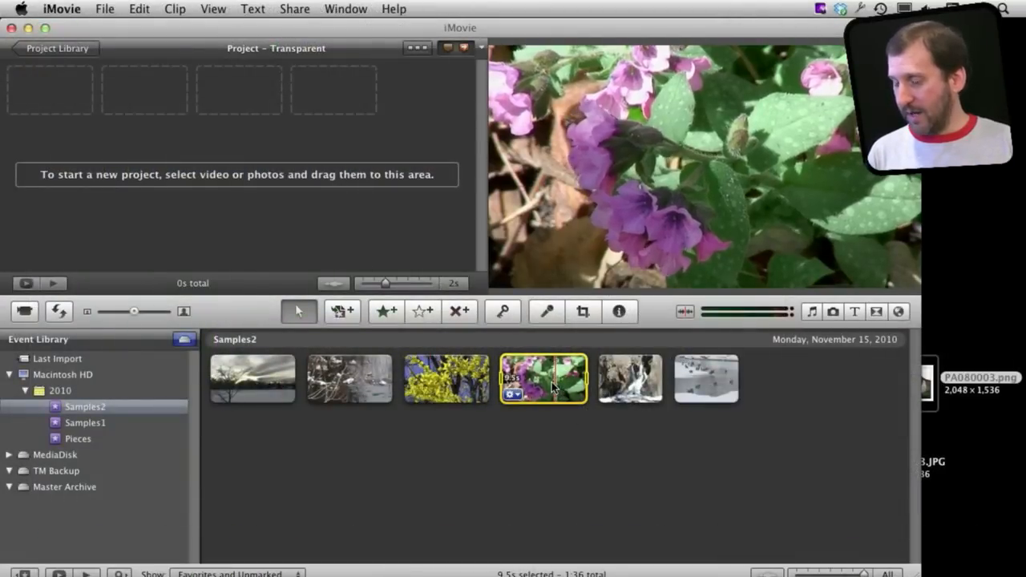
- Add the flower clip to the Transparent project and enable advanced tools
drag(543, 379, 221, 89)
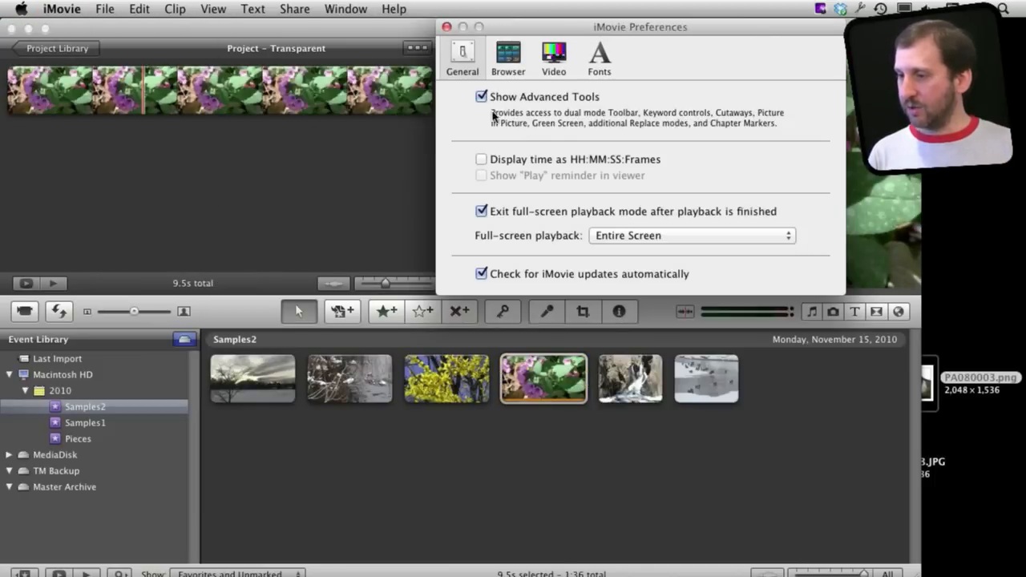
click(447, 26)
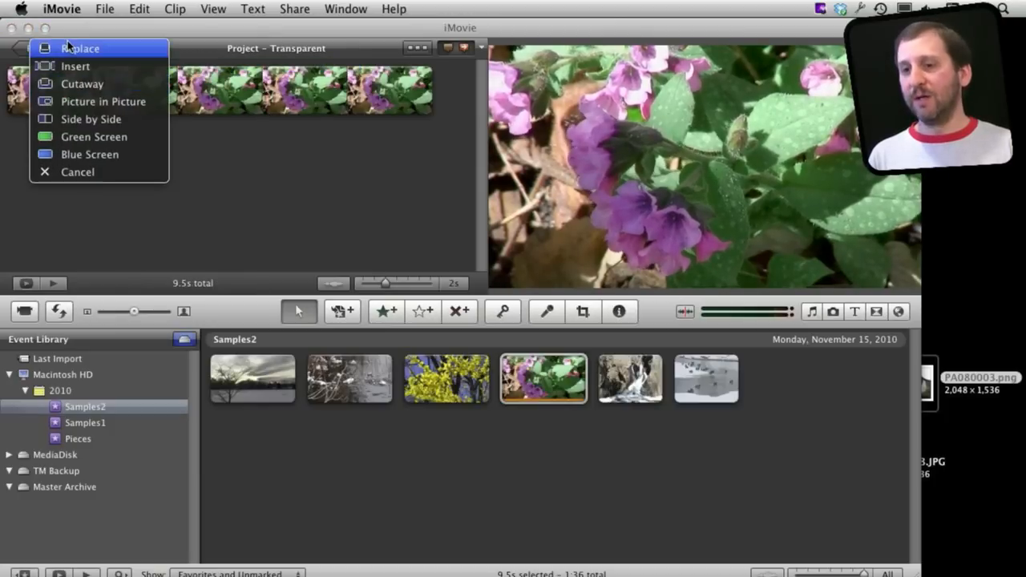
mouse_move(102, 101)
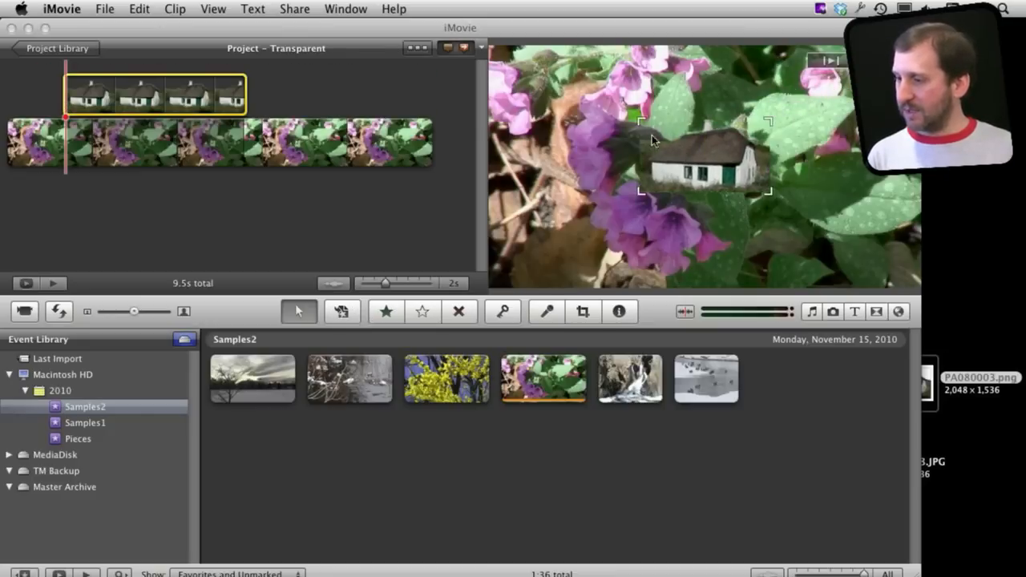
mouse_move(651, 190)
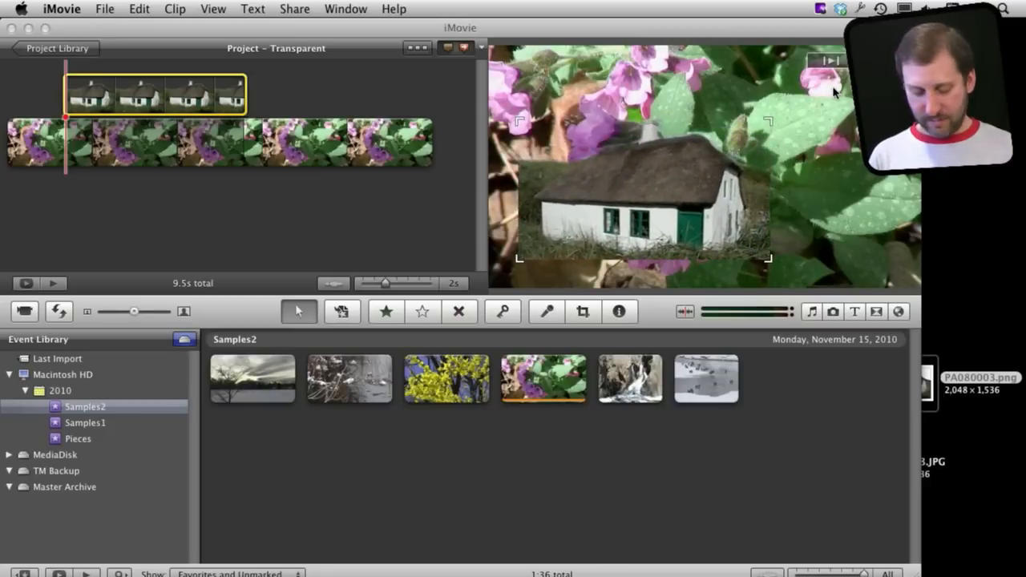
- Select the cottage overlay and adjust its Fit/Crop so no black borders appear
click(583, 312)
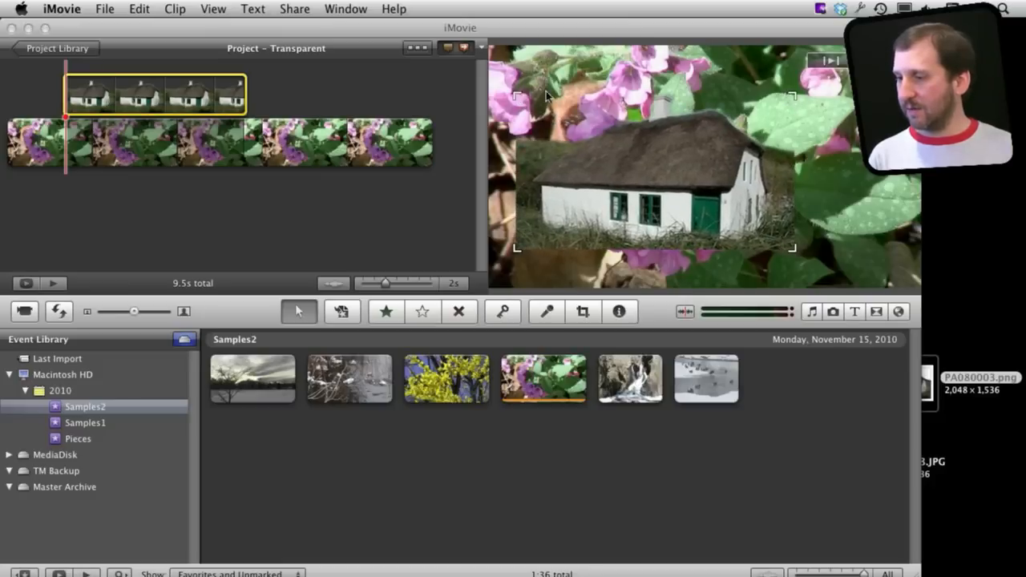
click(583, 312)
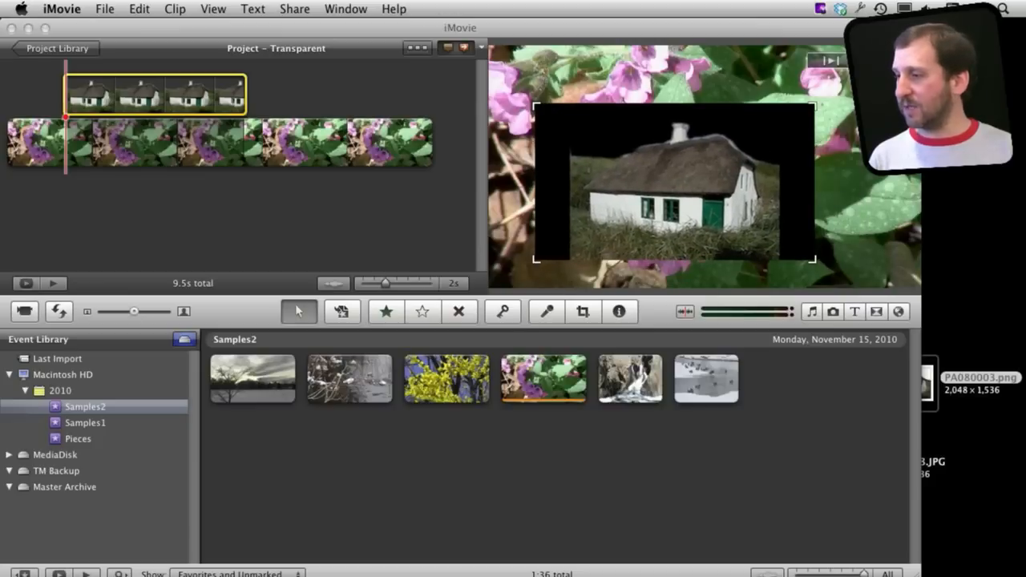
click(582, 311)
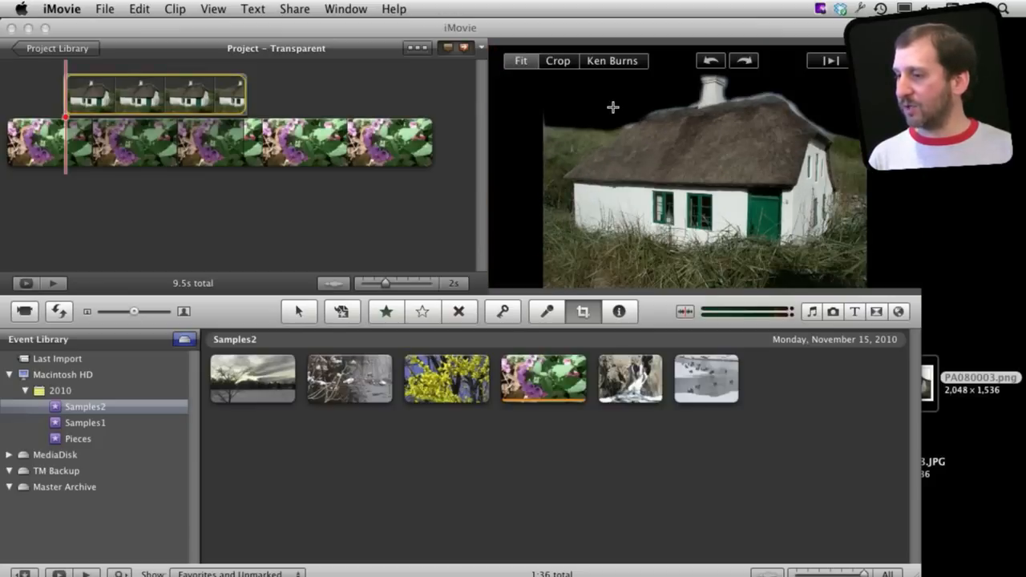
click(558, 60)
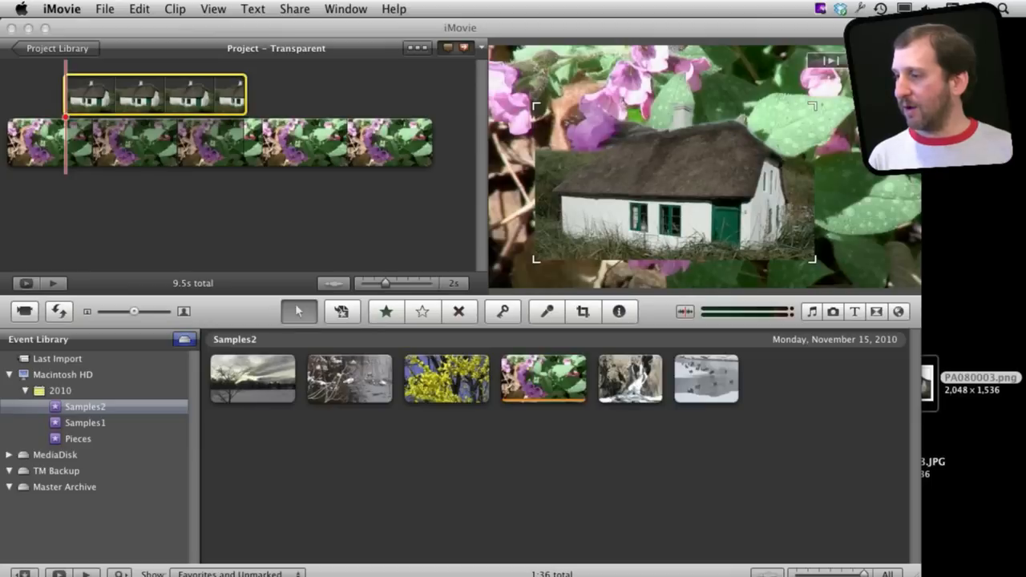
click(583, 311)
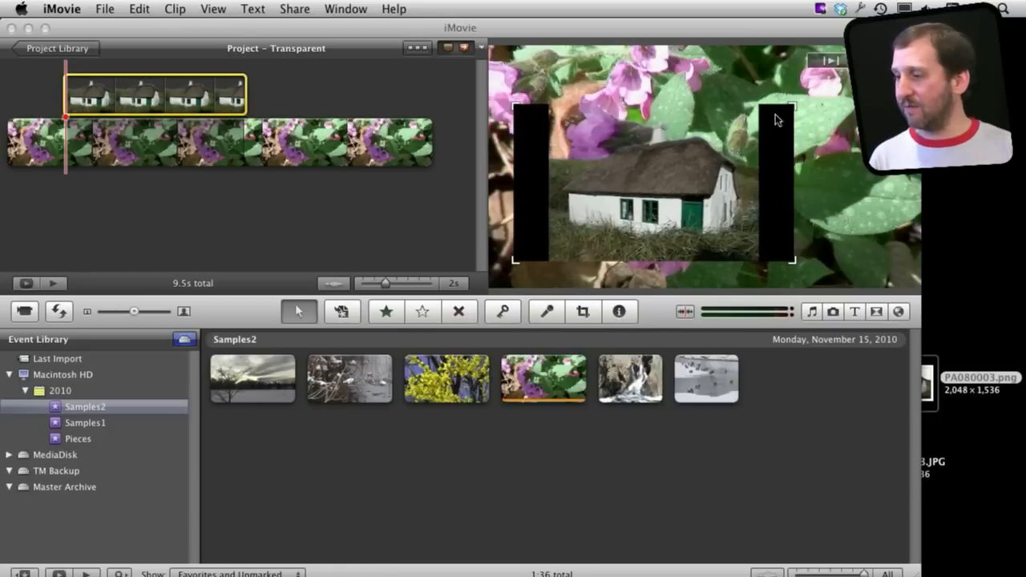
click(583, 311)
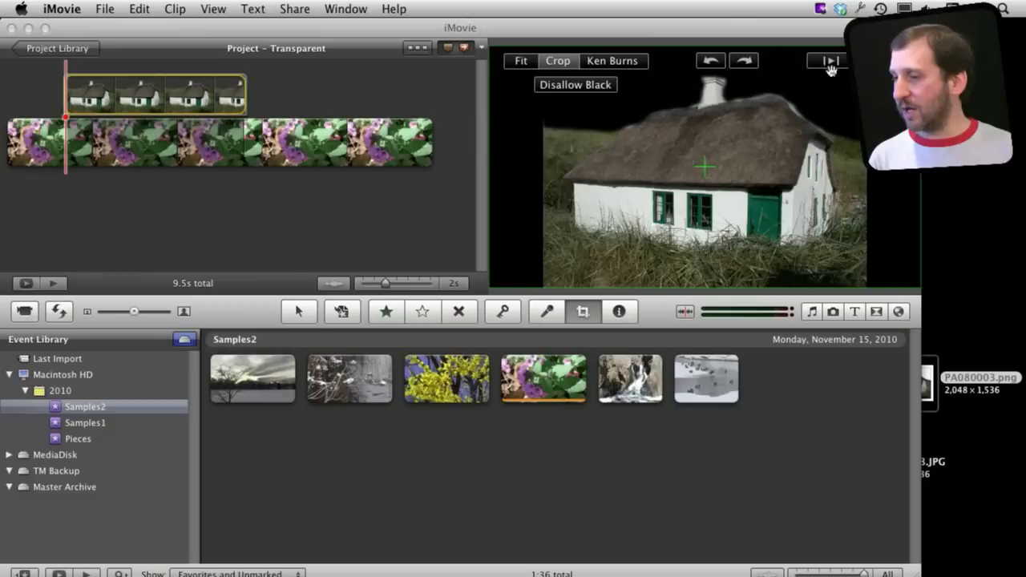
click(298, 311)
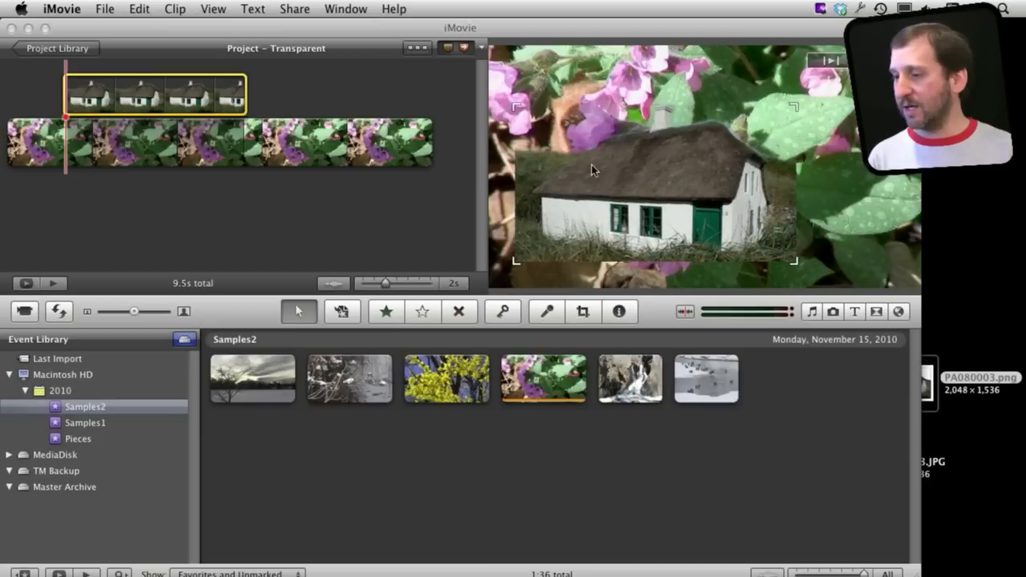
mouse_move(666, 178)
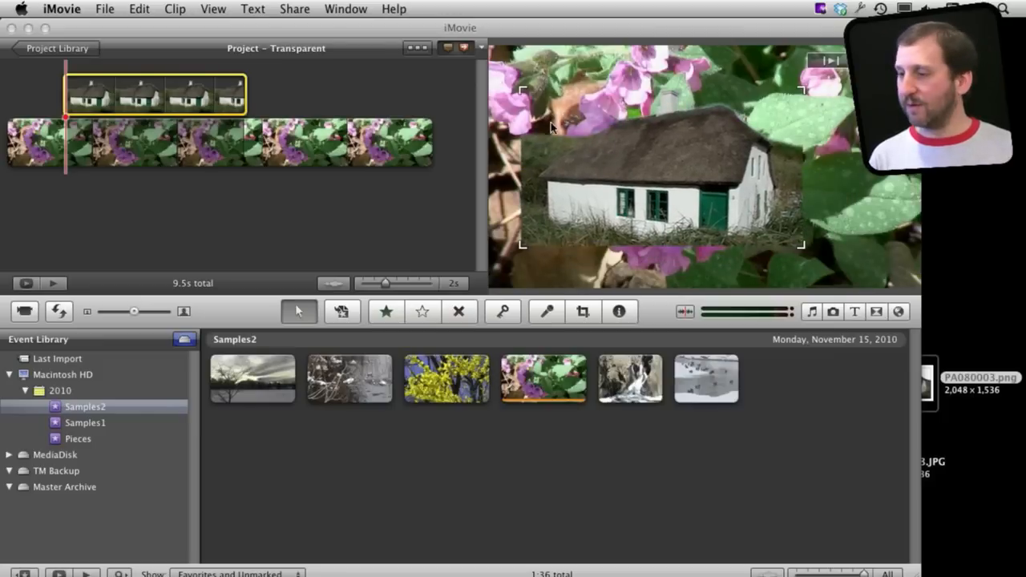
mouse_move(590, 186)
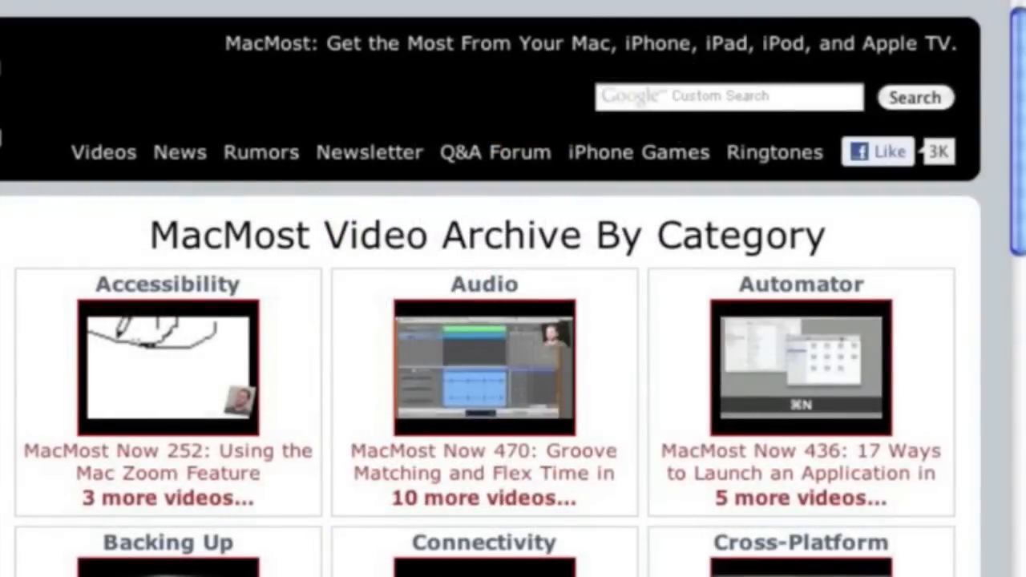
mouse_move(124, 116)
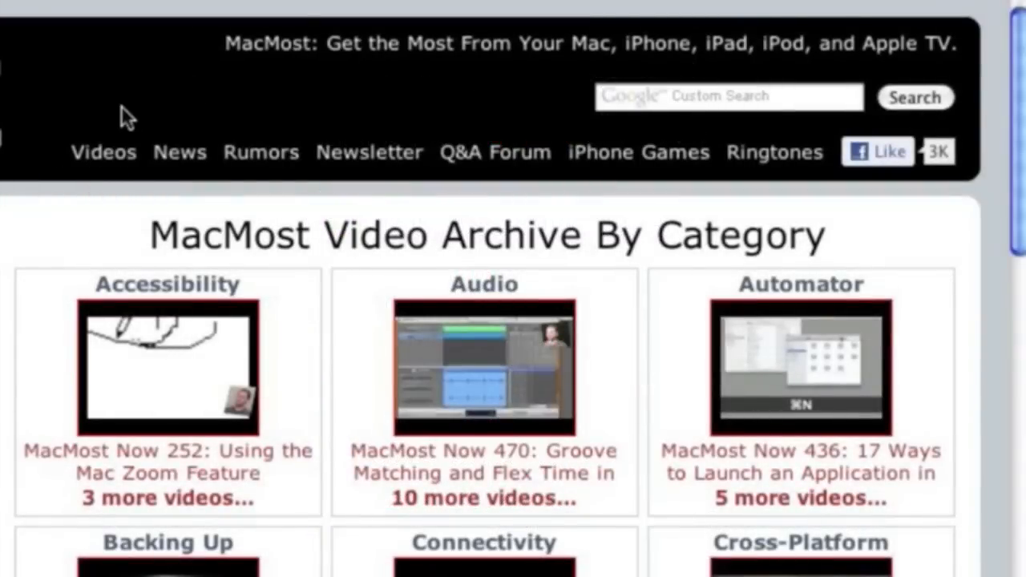
mouse_move(1019, 212)
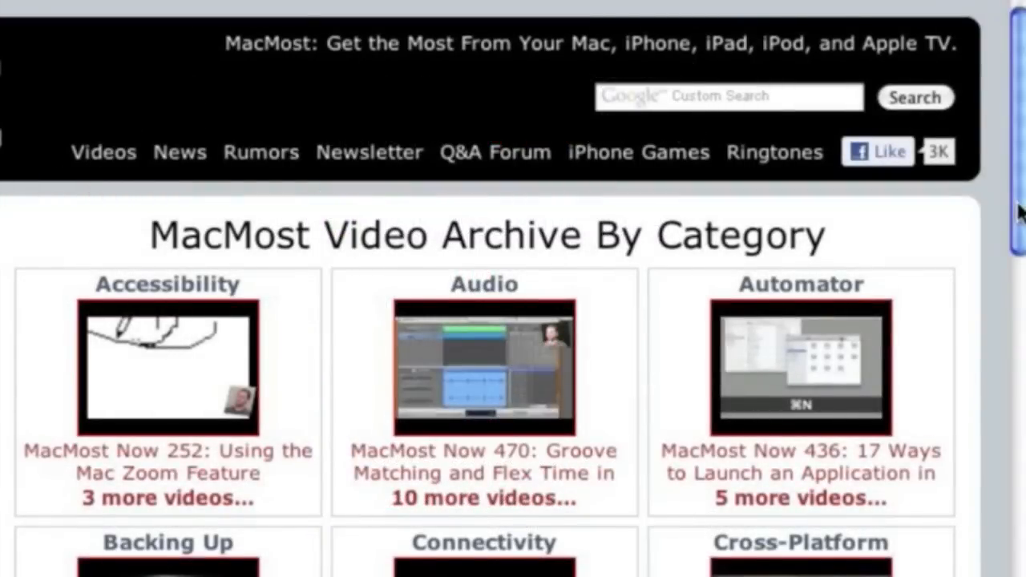
- Scroll the MacMost Video Archive down to the iMovie category
scroll(down, 3)
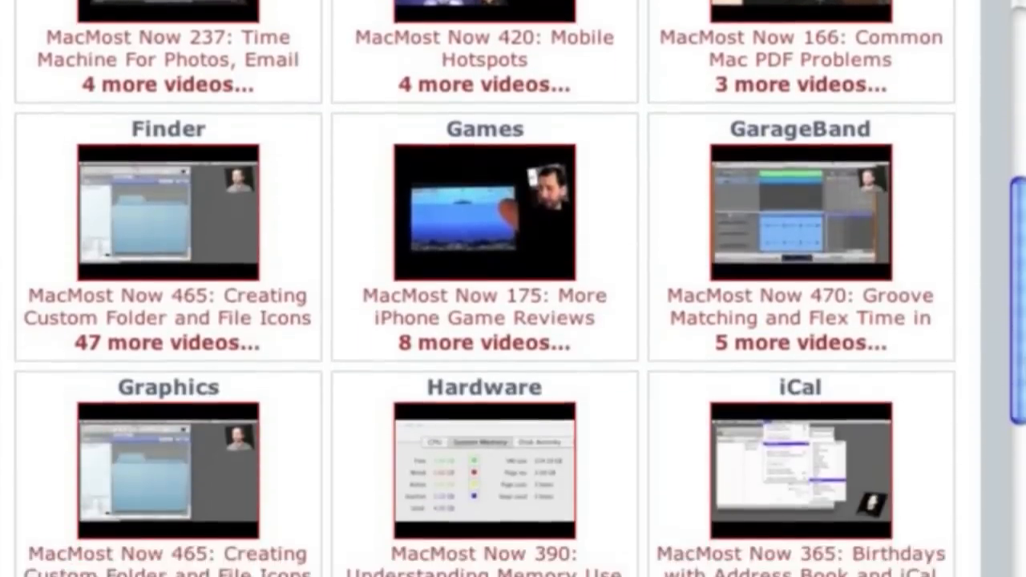
scroll(down, 3)
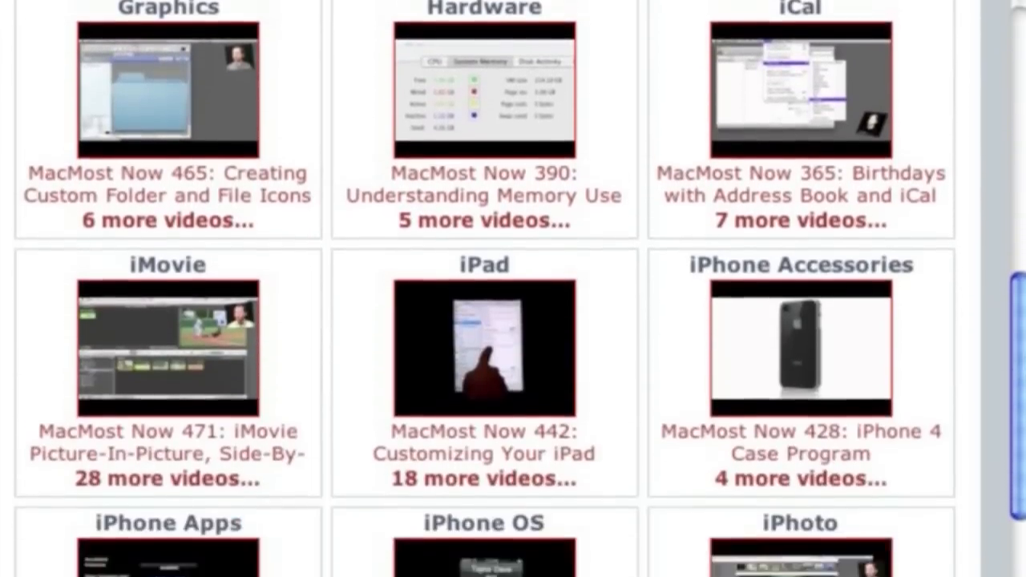